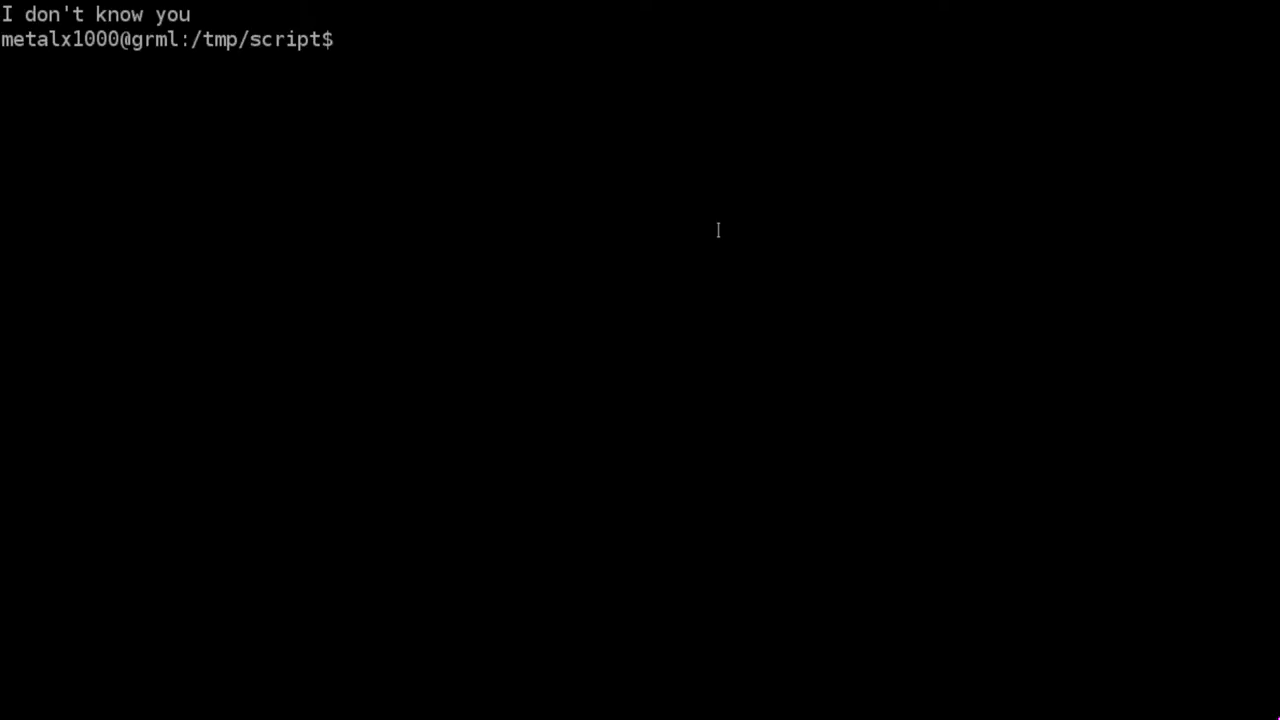
- Open myscript.sh in Vim with vim myscript.sh
{"action": "type", "text": "vim myscript.sh"}
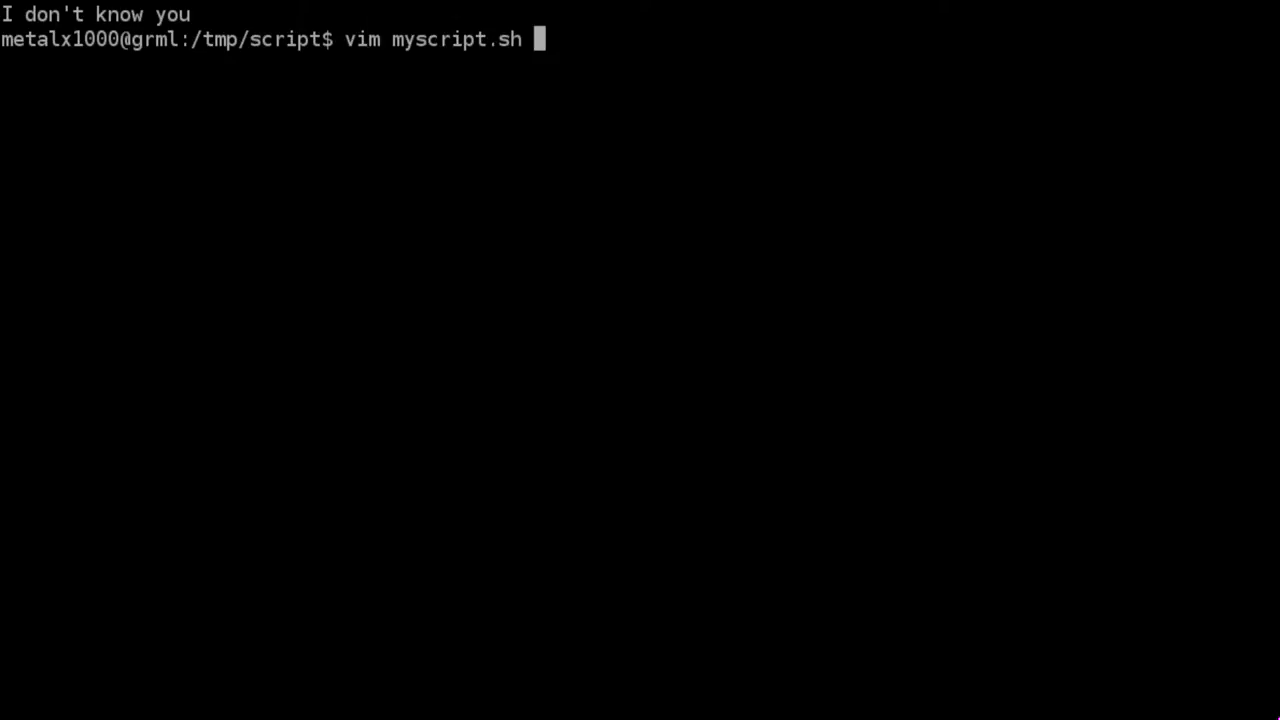
{"action": "key", "text": "Return"}
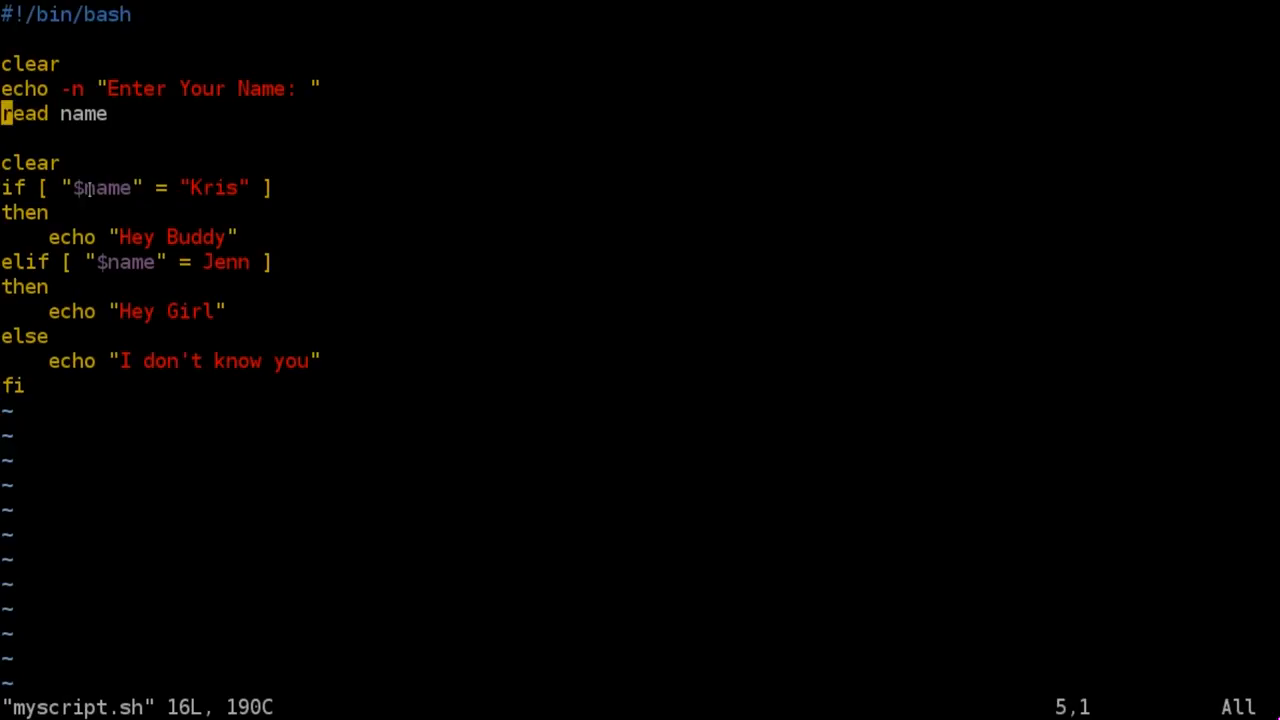
- Wrap Jenn on the elif line in double quotes
{"action": "double_click", "coordinate": [214, 187]}
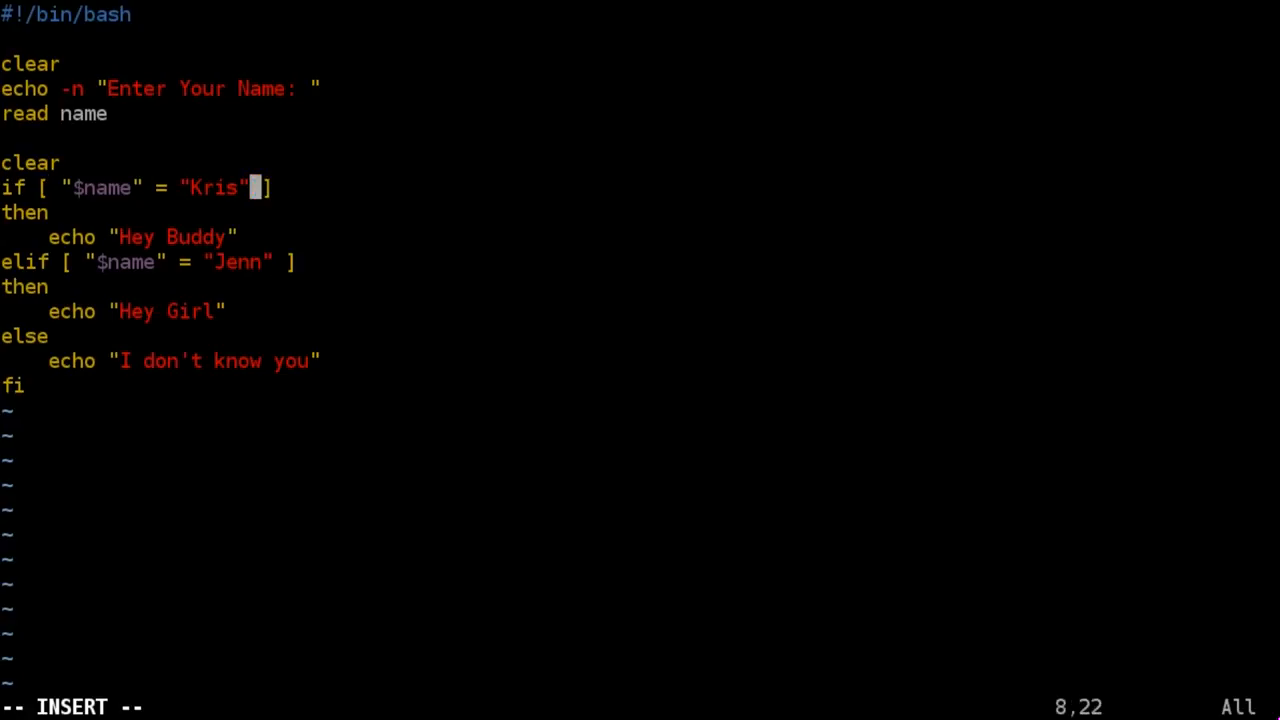
- Lowercase the compared names to kris and jenn, then save and quit with :wq
{"action": "key", "text": "Left"}
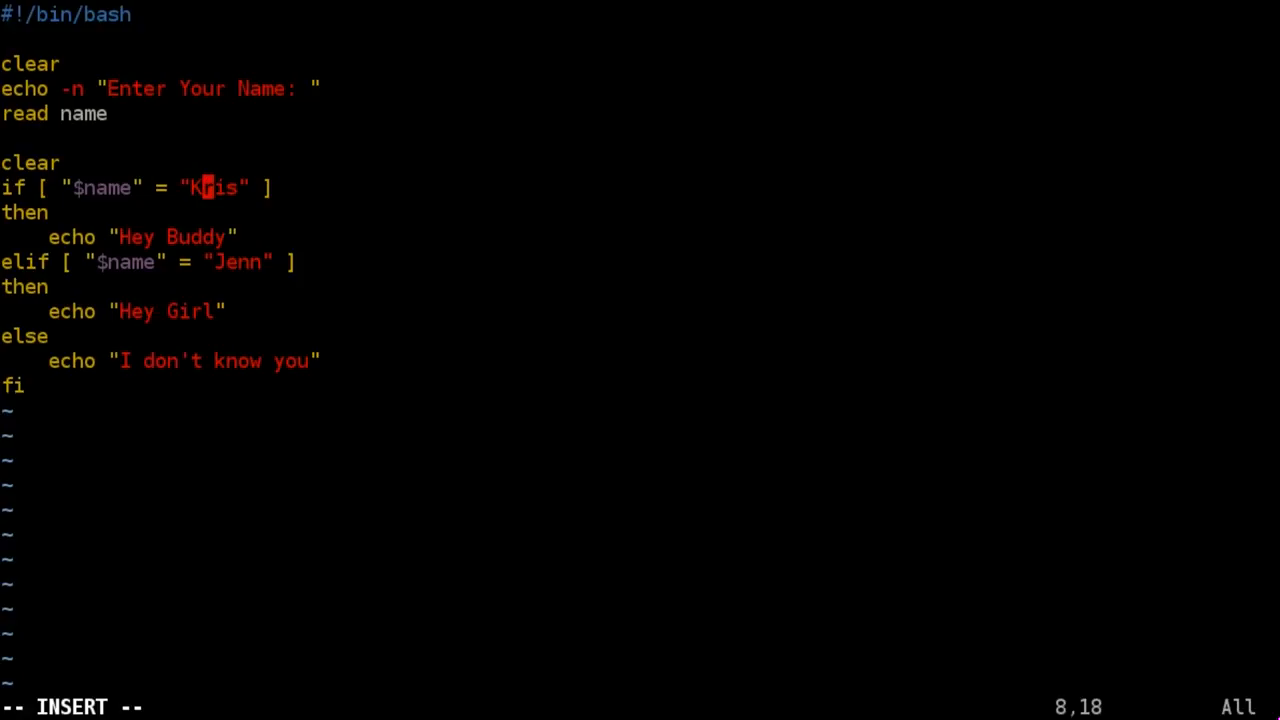
{"action": "key", "text": "BackSpace"}
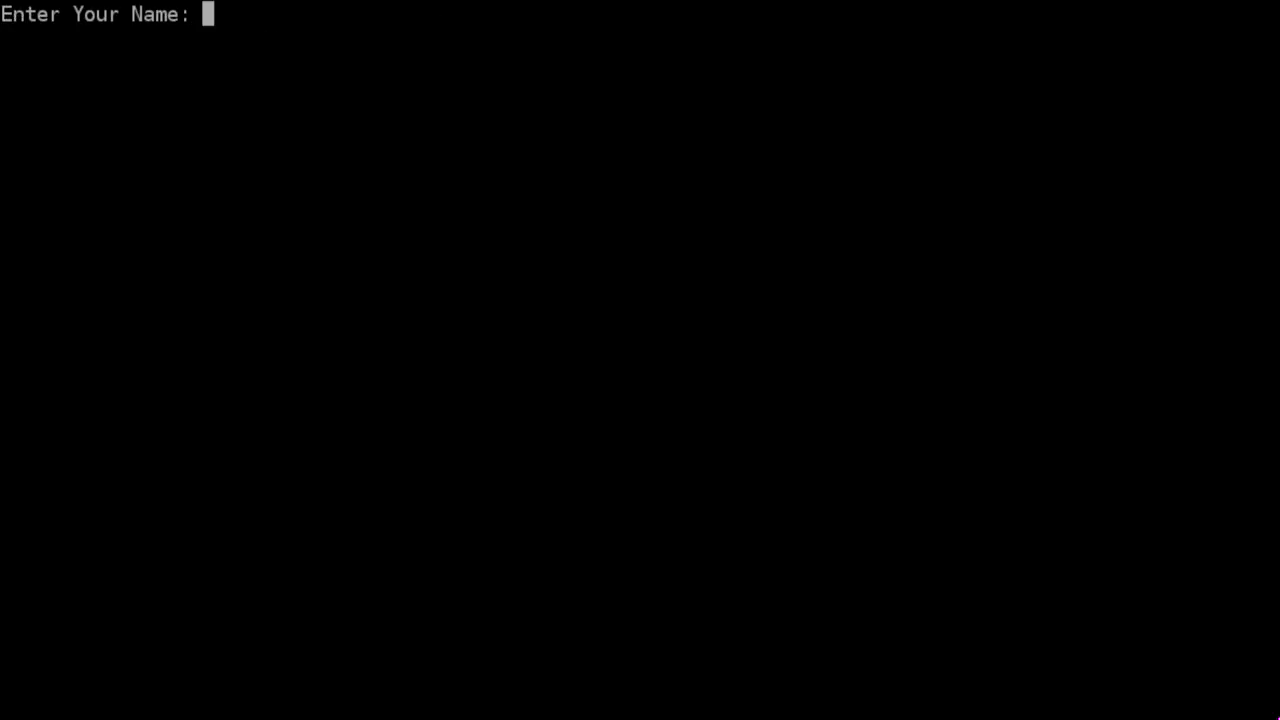
- Run ./myscript.sh answering Kris, then reopen myscript.sh in Vim
{"action": "type", "text": "Kris"}
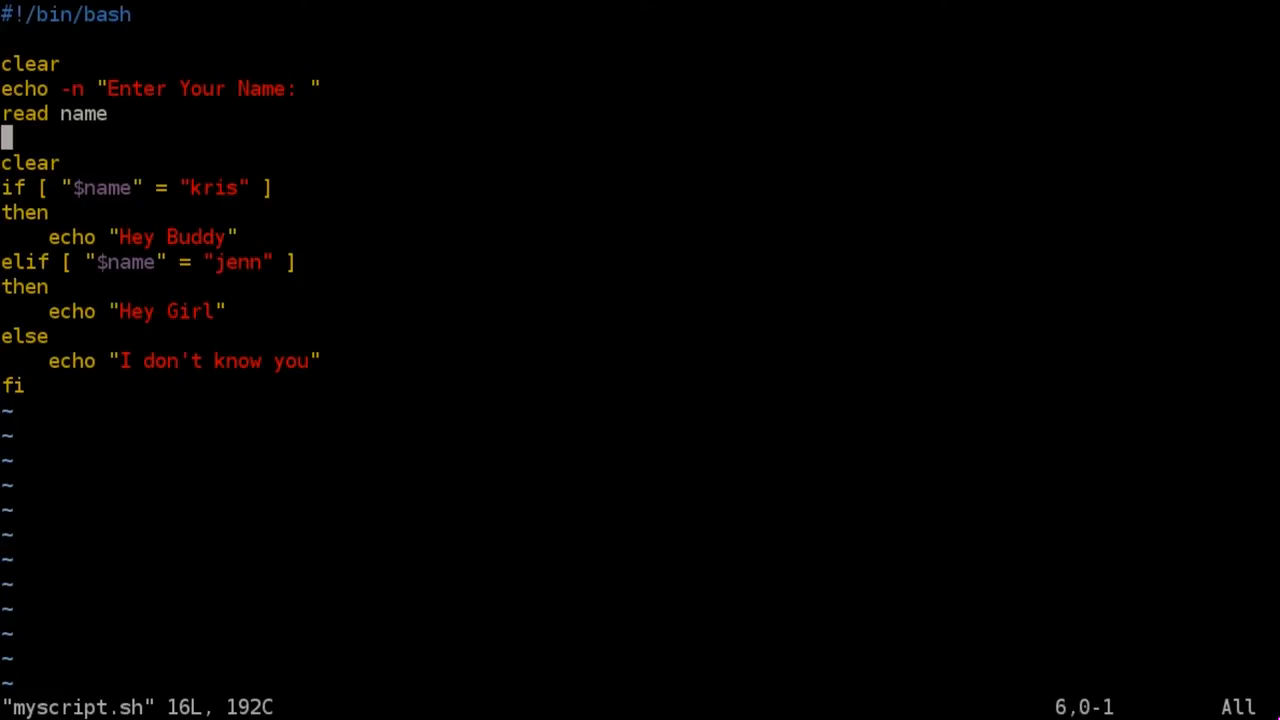
- Replace $name with ${name,,} in both the if and elif comparisons
{"action": "key", "text": "i"}
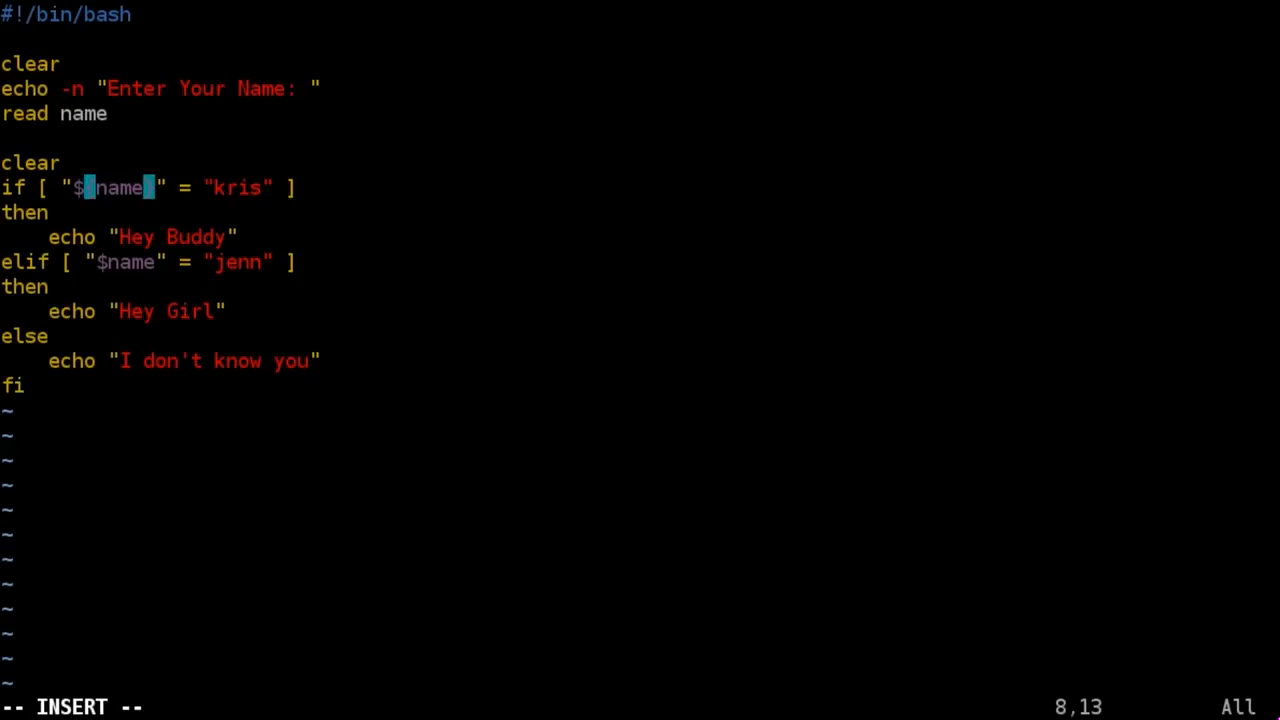
{"action": "type", "text": ",,}"}
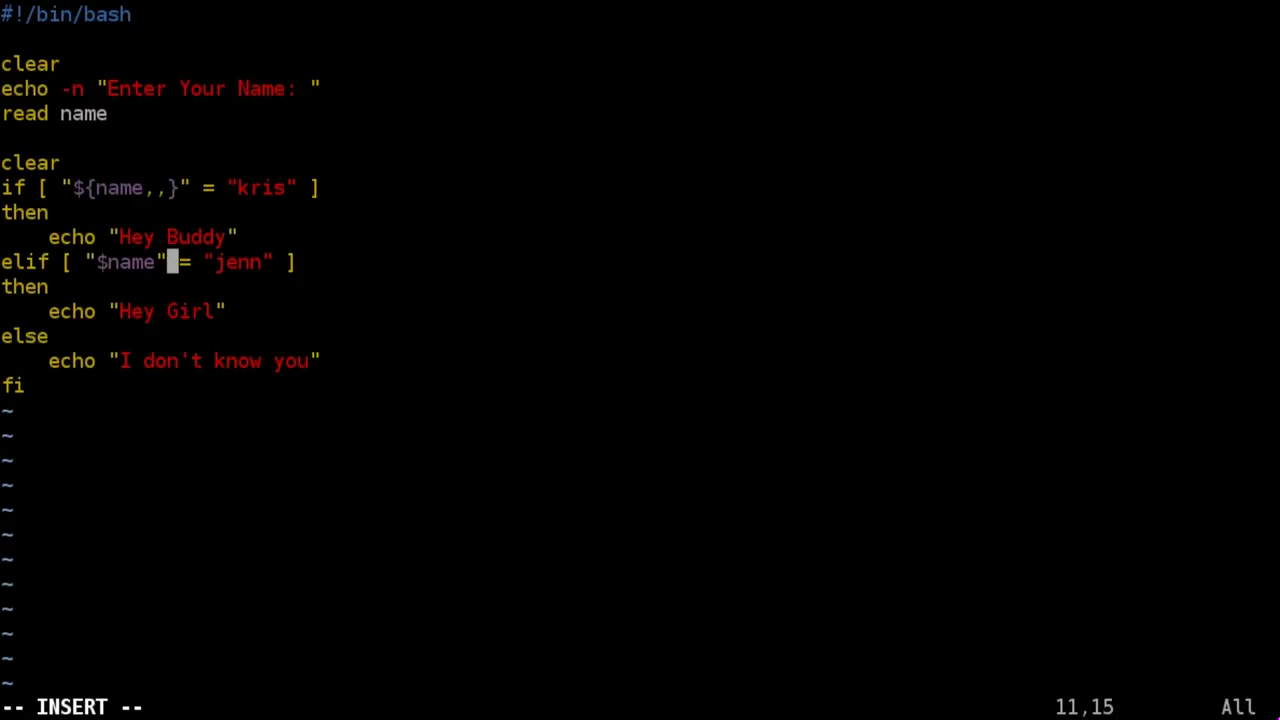
{"action": "key", "text": "v"}
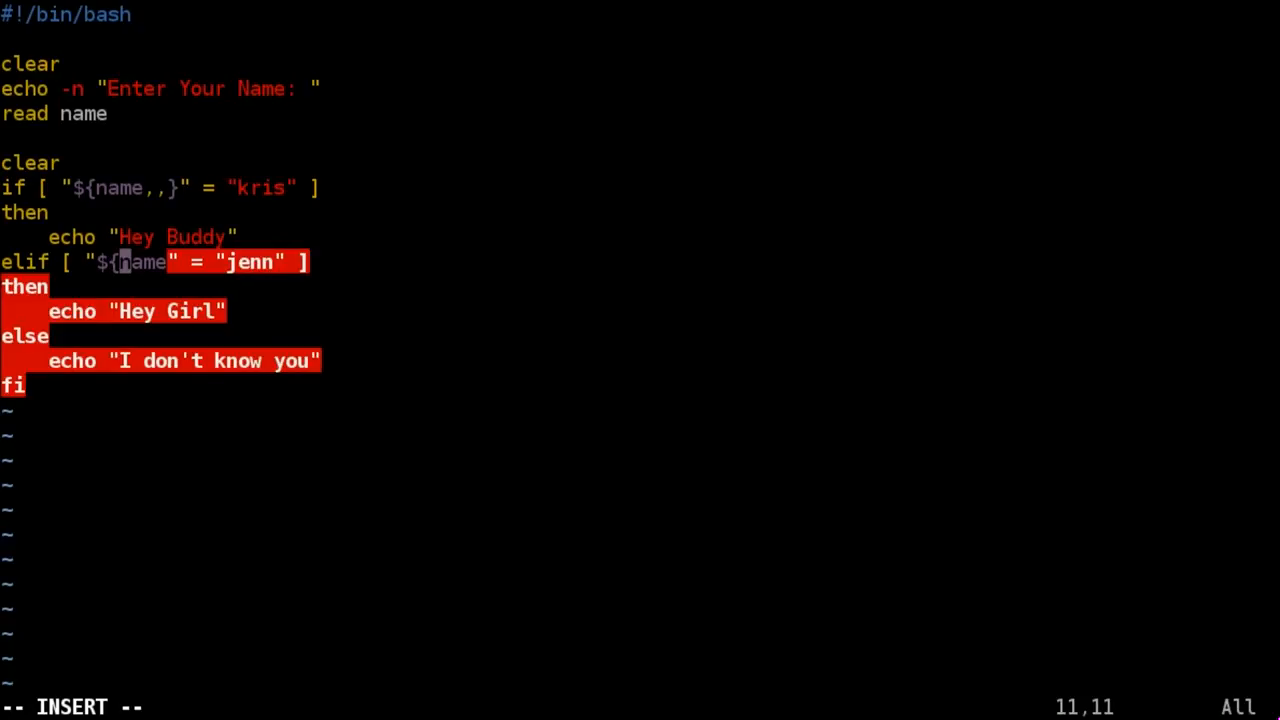
{"action": "key", "text": "Right"}
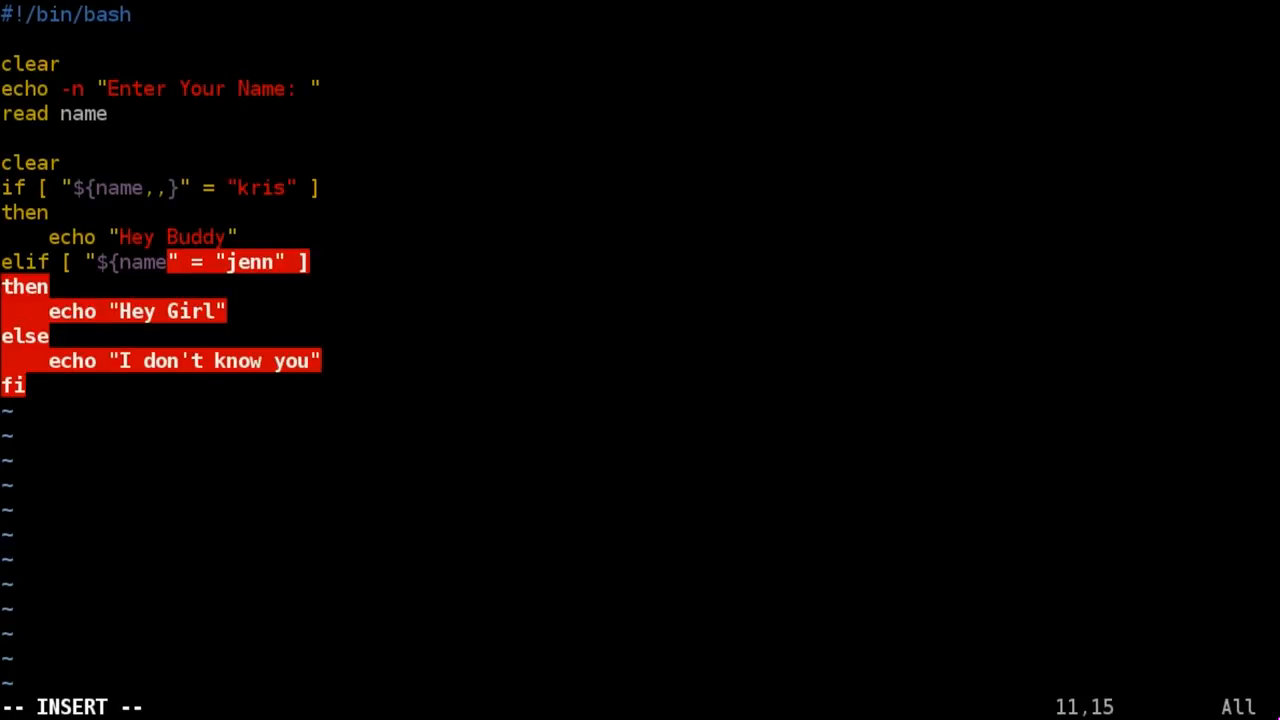
{"action": "type", "text": ",,\""}
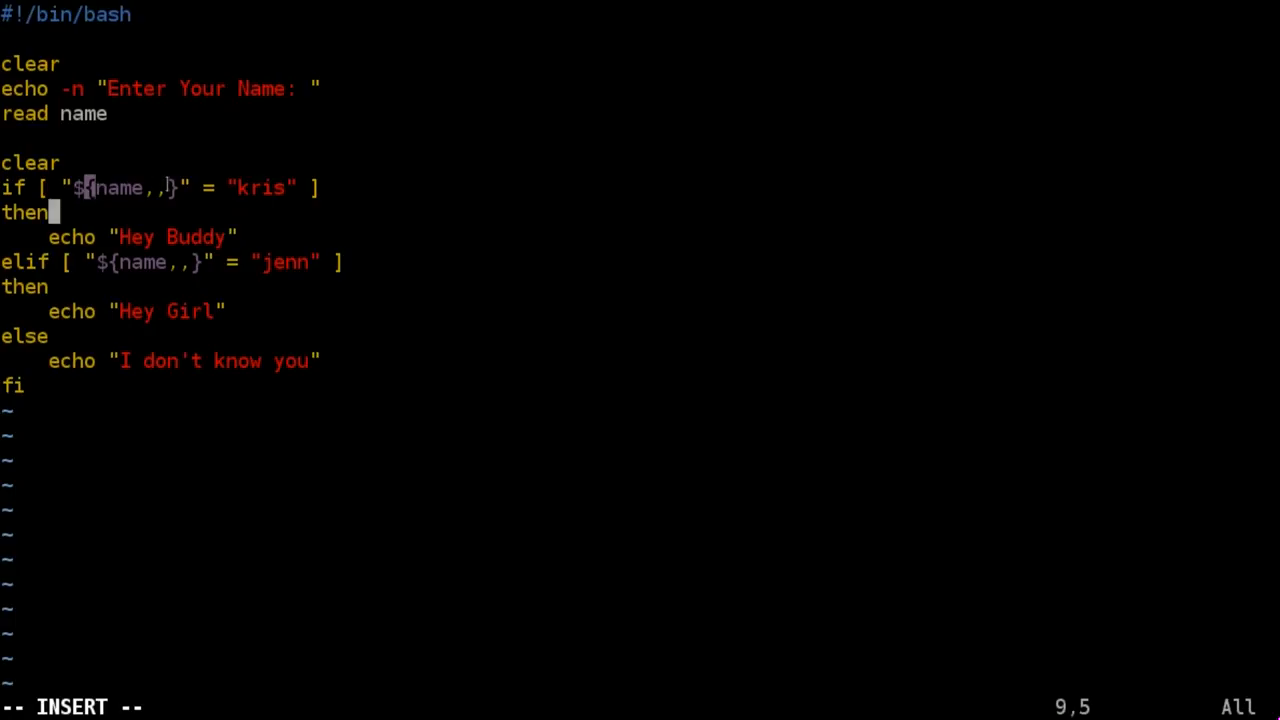
{"action": "mouse_move", "coordinate": [170, 188]}
{"action": "type", "text": ":wq"}
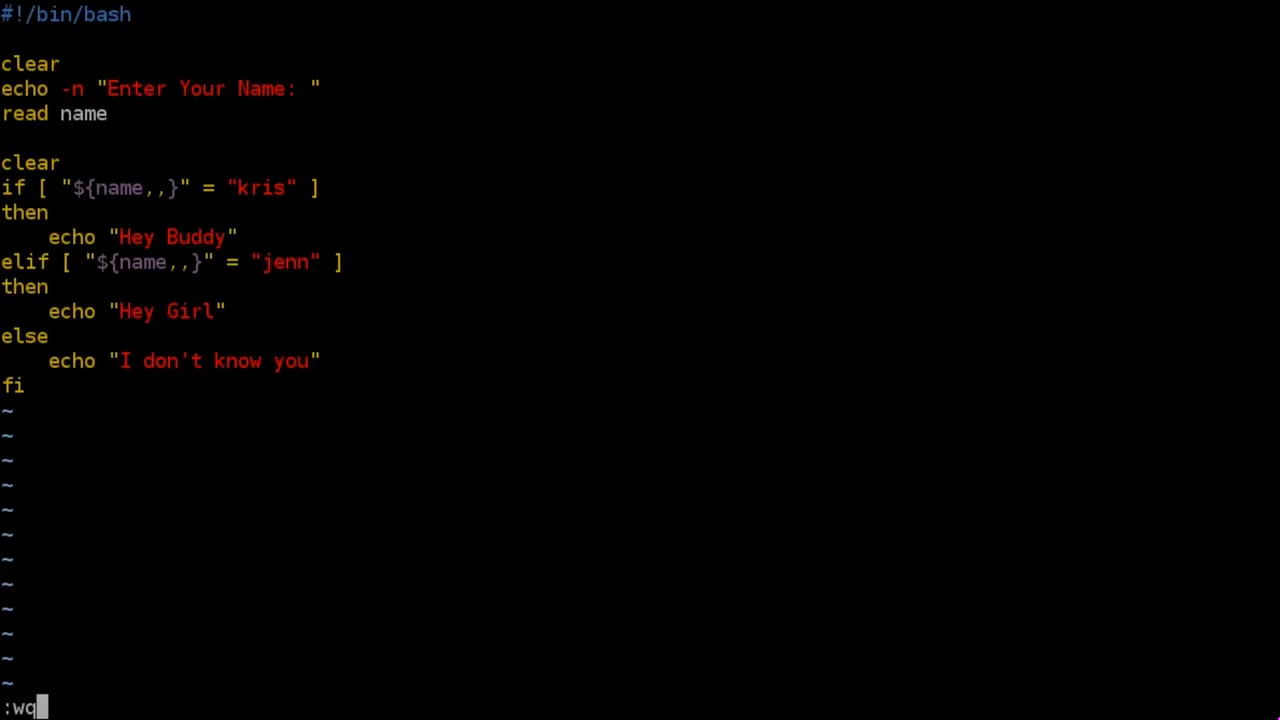
- Save the script, run ./myscript.sh answering KRIS, and reopen it in Vim
{"action": "key", "text": "Return"}
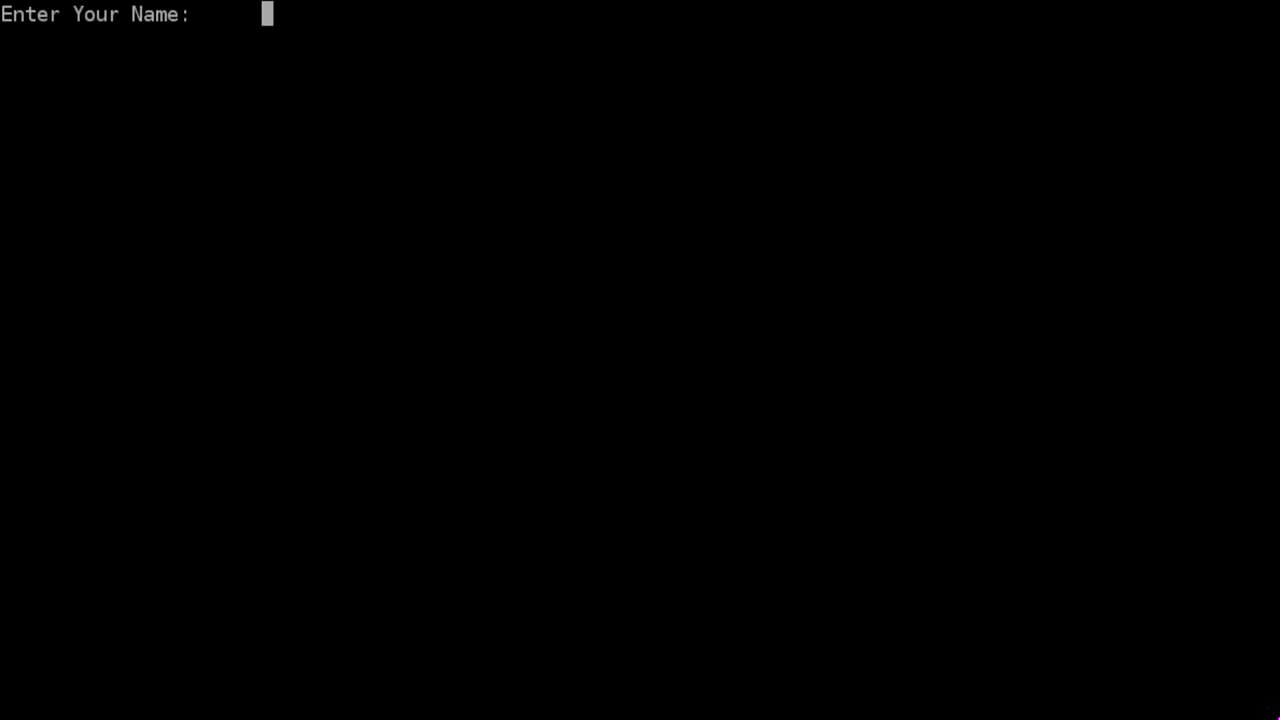
{"action": "type", "text": "KRIS"}
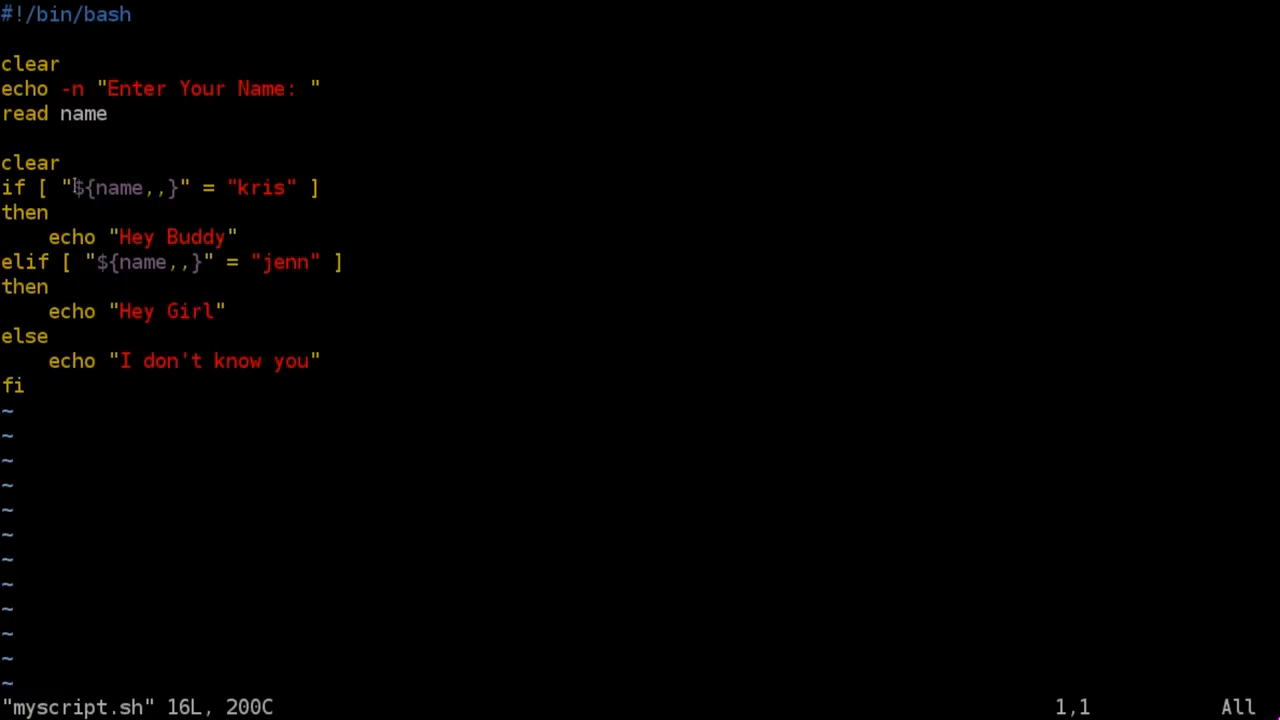
{"action": "double_click", "coordinate": [118, 188]}
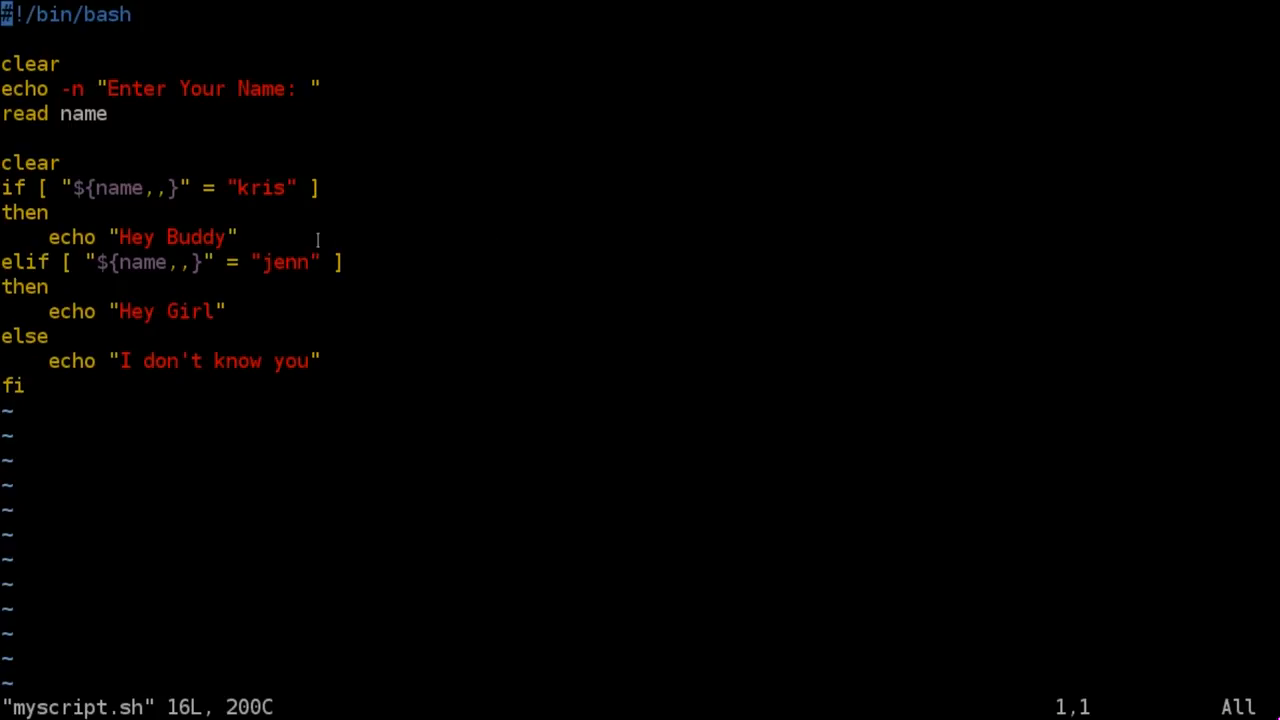
{"action": "mouse_move", "coordinate": [221, 199]}
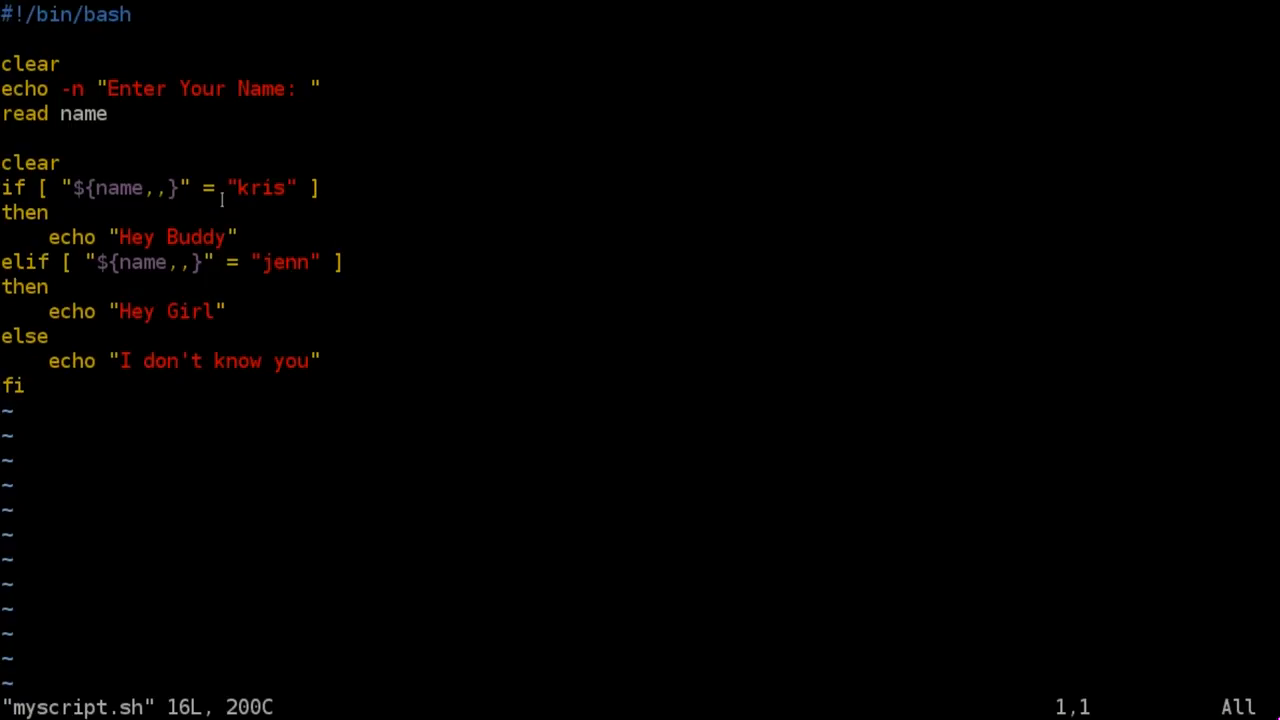
{"action": "mouse_move", "coordinate": [126, 188]}
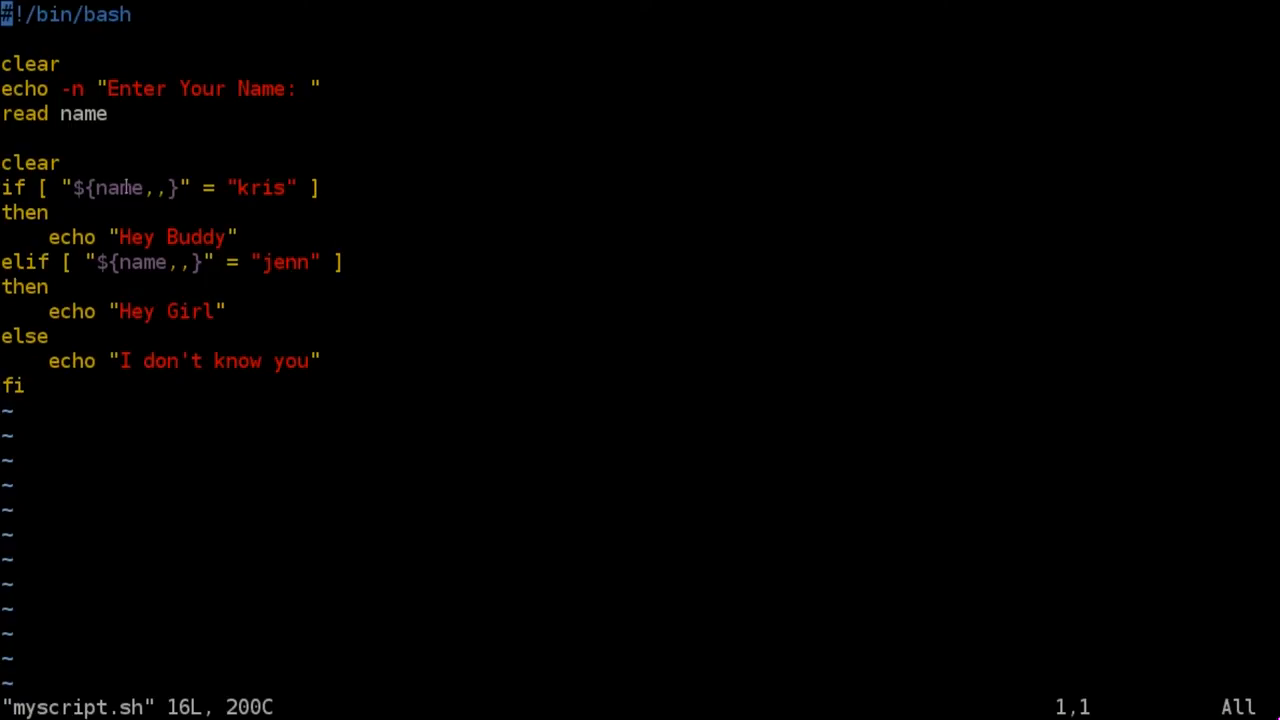